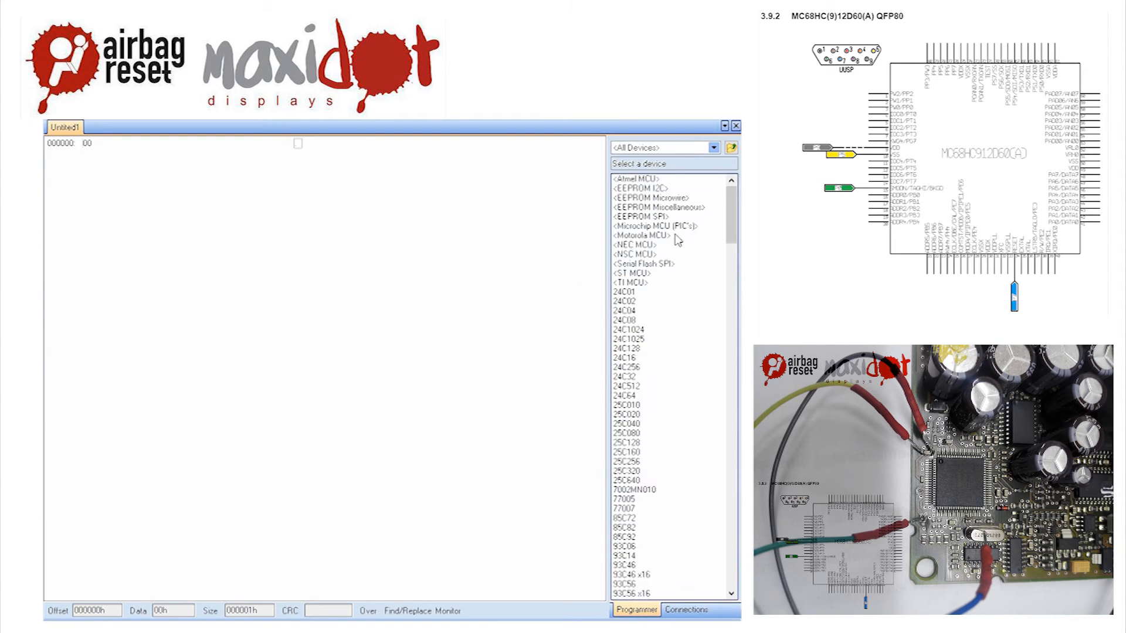
Select Motorola MCU > HC12 > MC68HC912D60 as the target device.
click(648, 236)
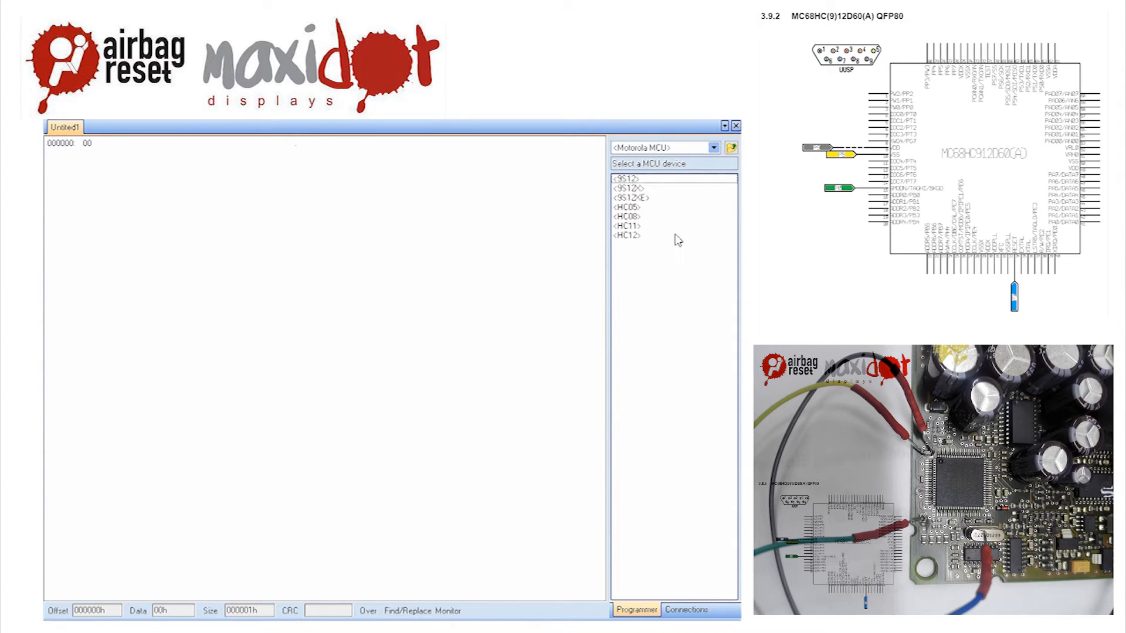
click(625, 226)
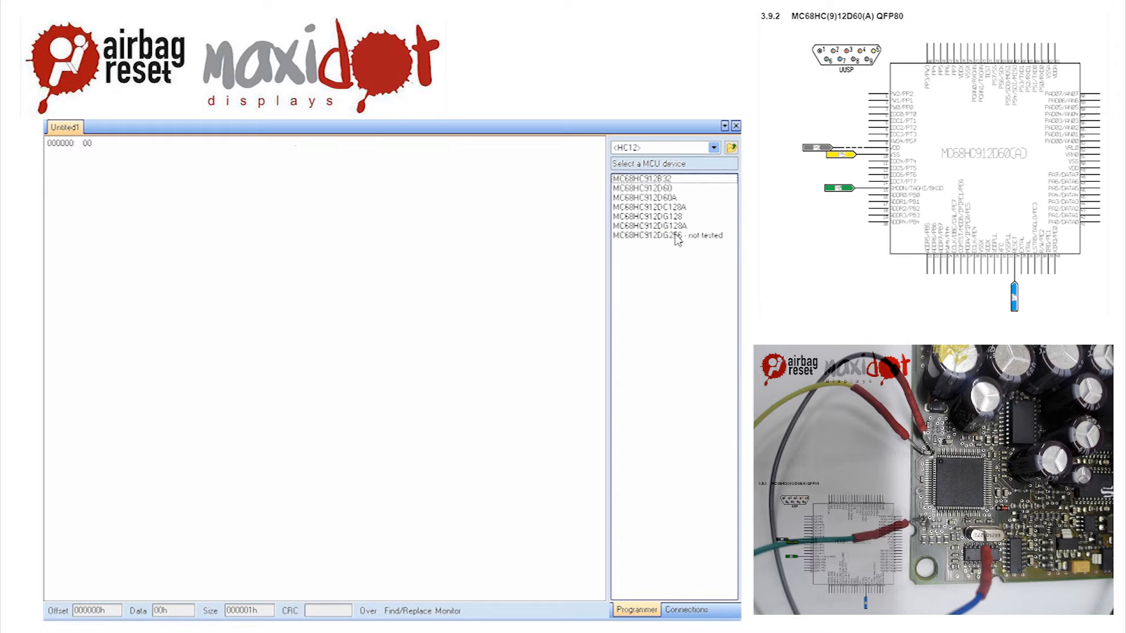
mouse_move(682, 191)
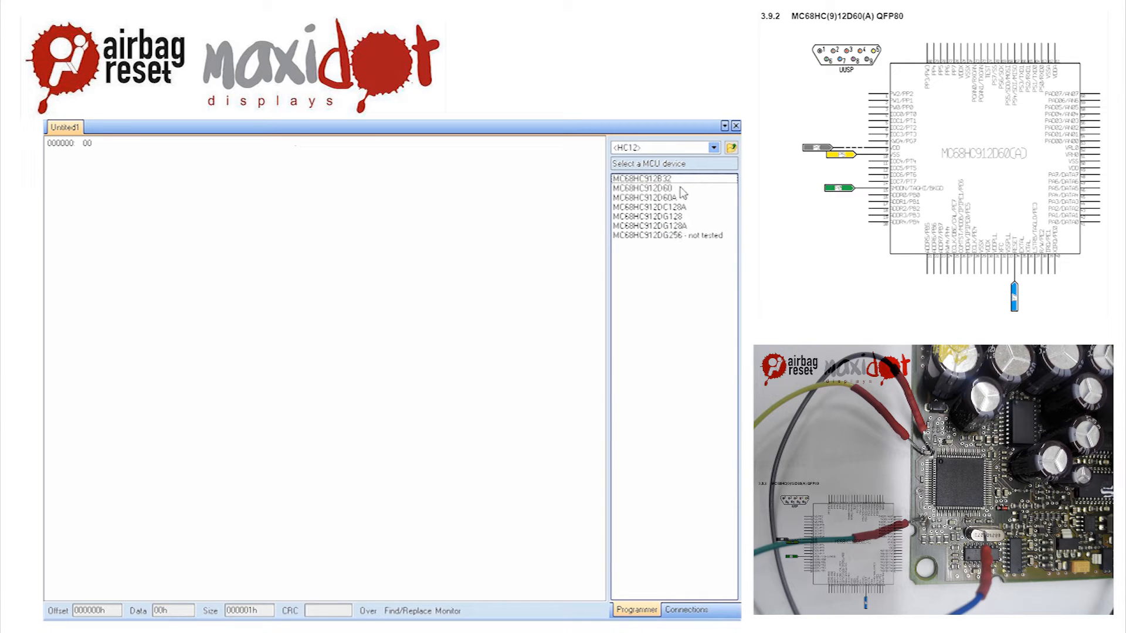
click(648, 186)
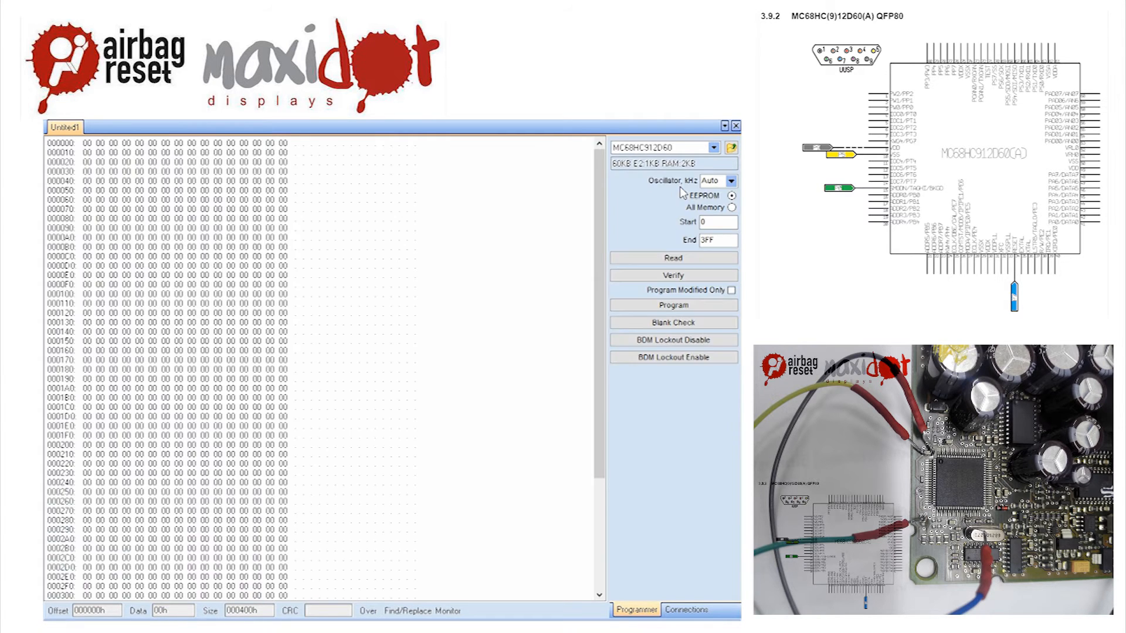
Read the EEPROM into the buffer and inspect the part number bytes near offset 000370.
click(673, 258)
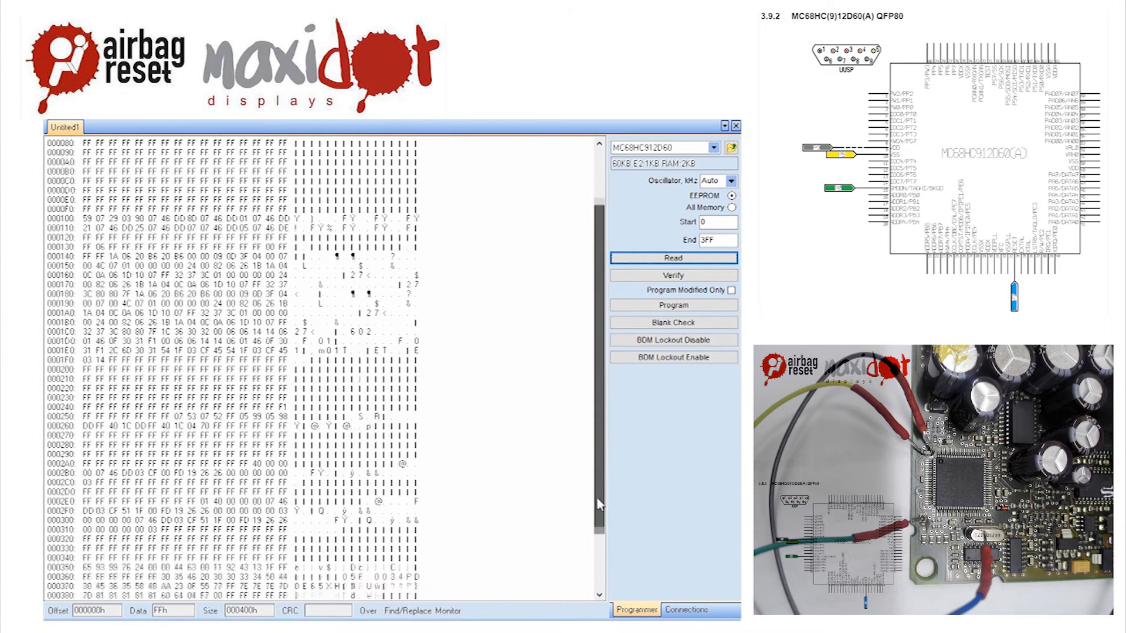
scroll(down, 3)
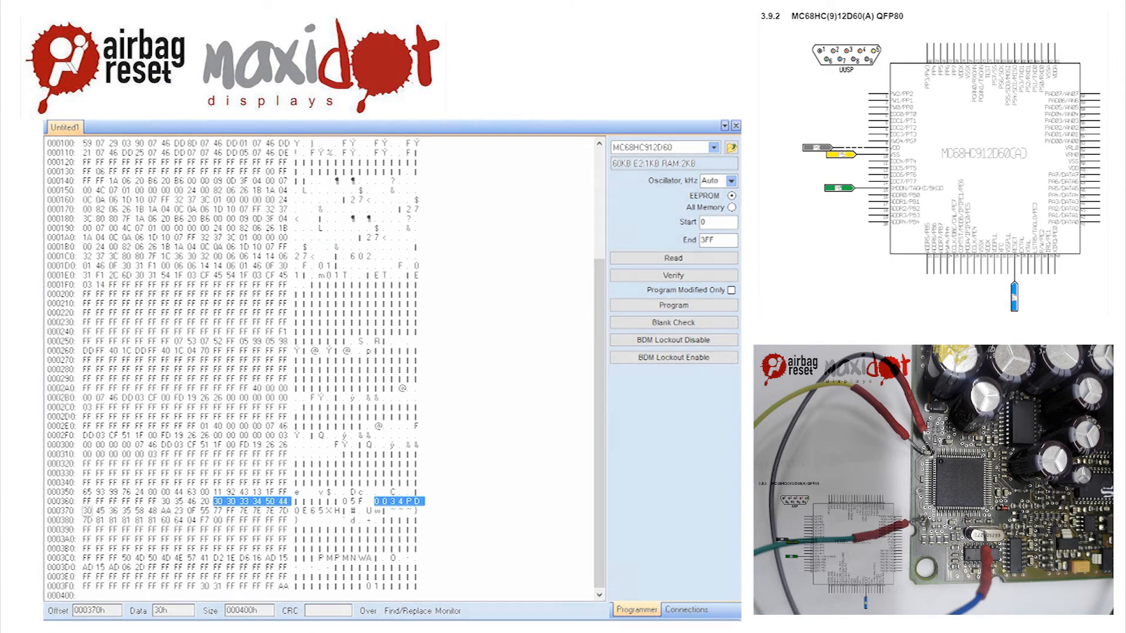
click(731, 147)
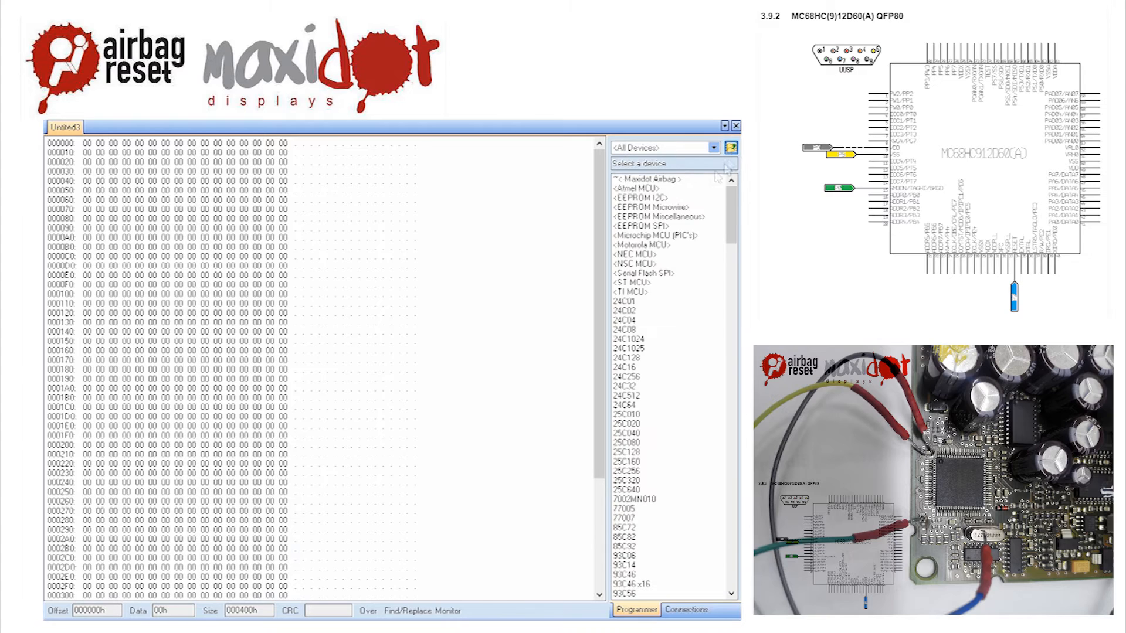
Launch the Maxidot Airbag script from the All Devices list.
click(728, 148)
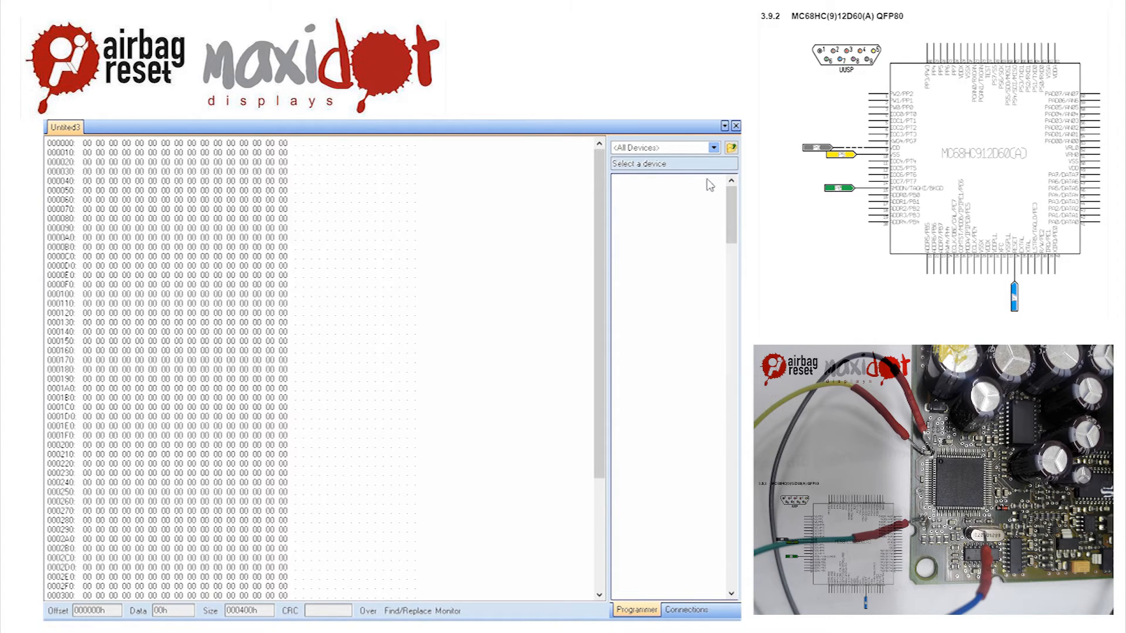
click(660, 148)
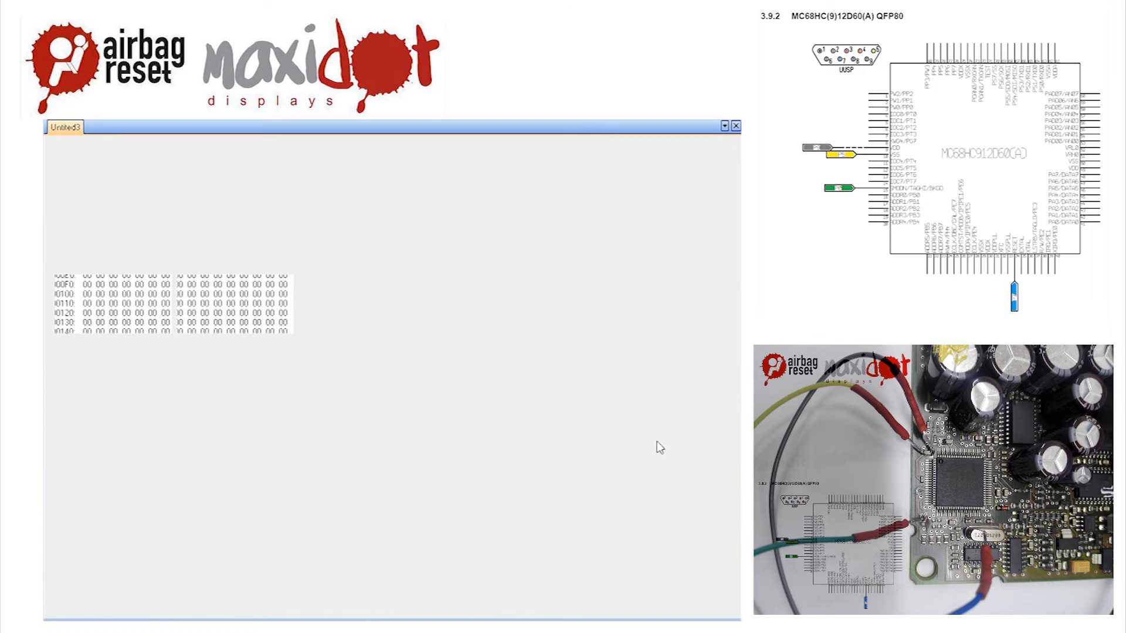
Clear the crash data of unit 1C0909605F and acknowledge the 'Crash data was cleared' message.
click(113, 304)
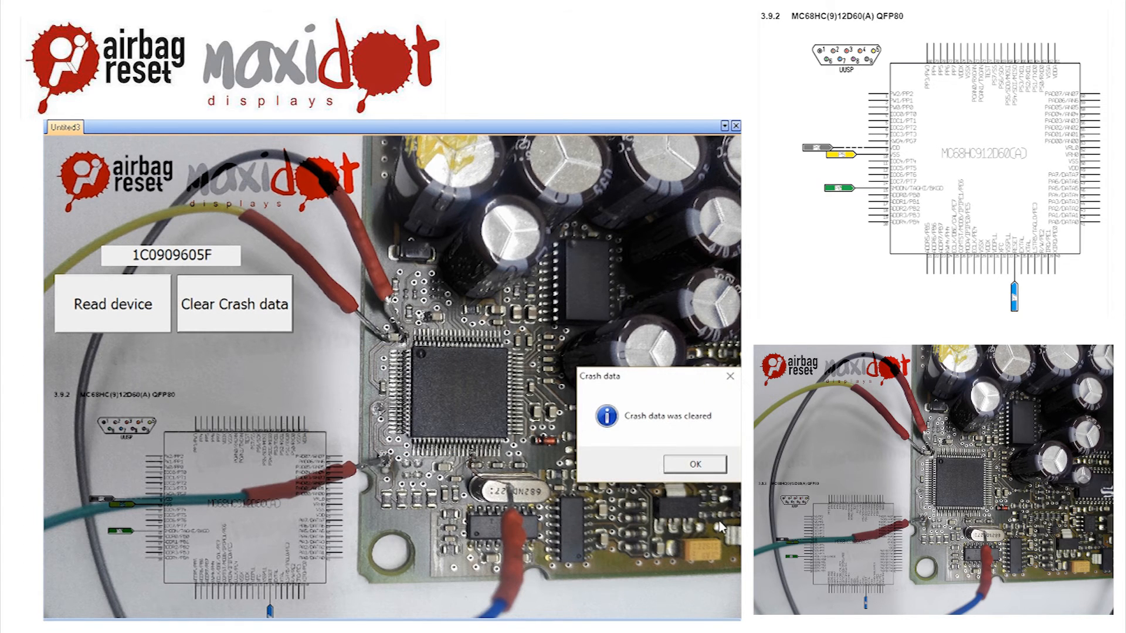
click(692, 465)
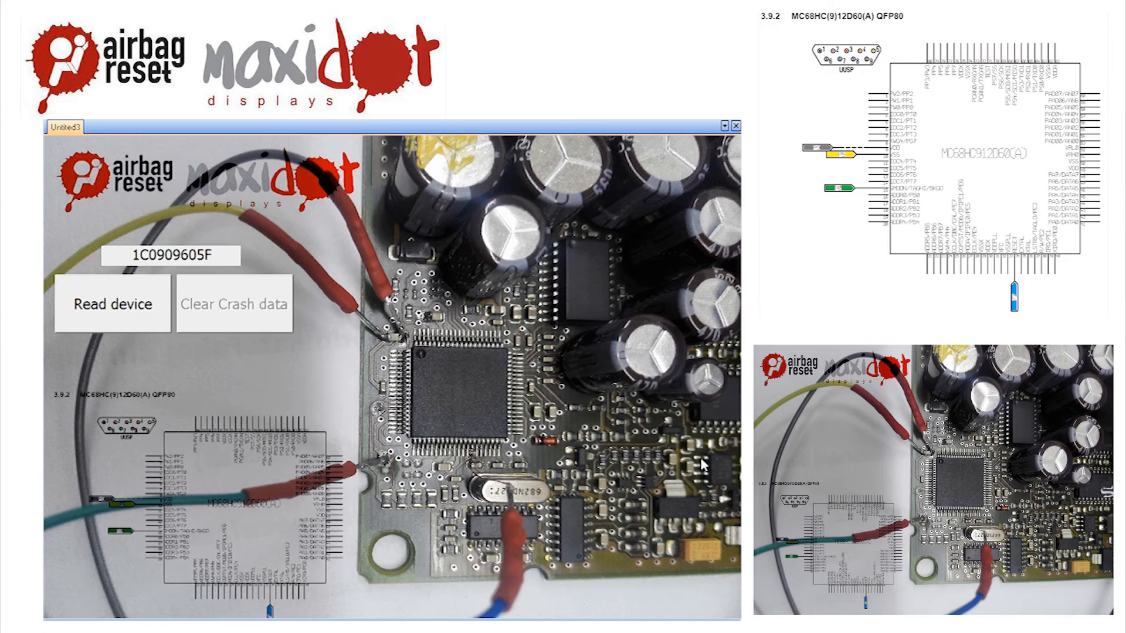